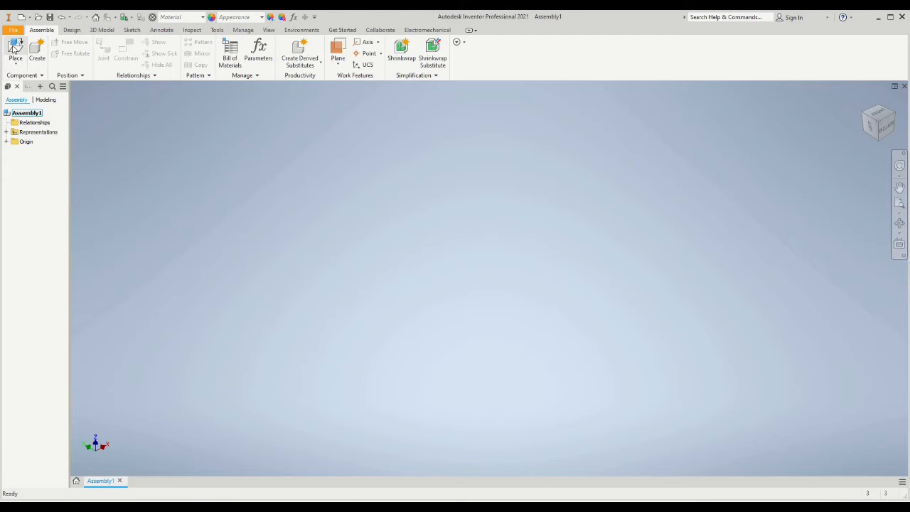
# Step: Place the room model with its window wall, then select room:1 in the browser
pyautogui.click(13, 49)
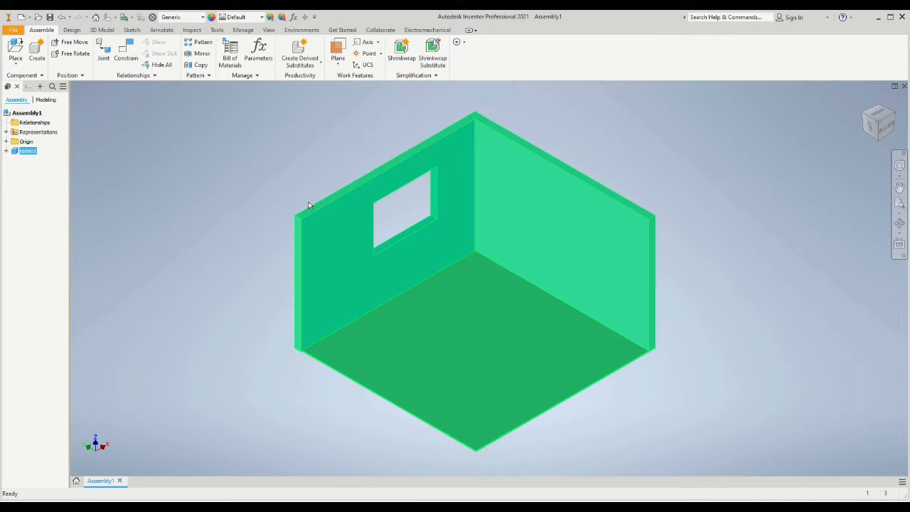
pyautogui.rightClick(27, 151)
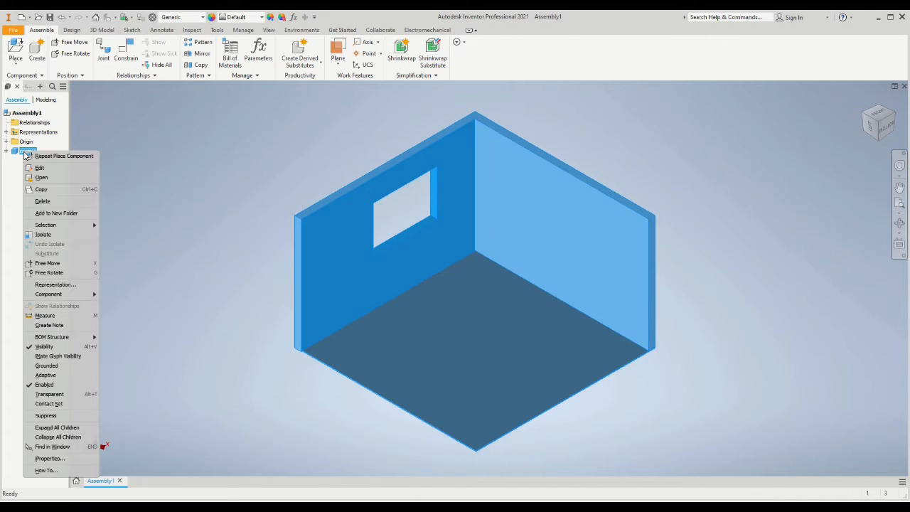
pyautogui.moveTo(47, 366)
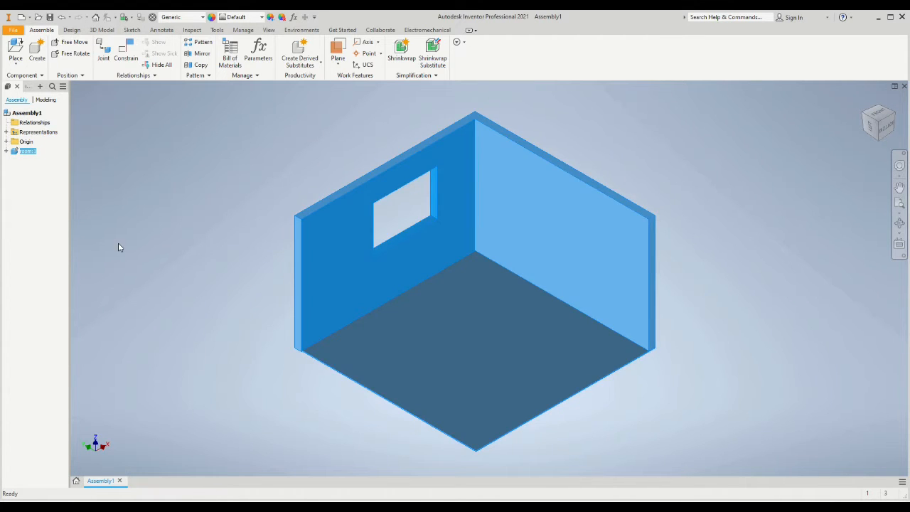
pyautogui.click(27, 150)
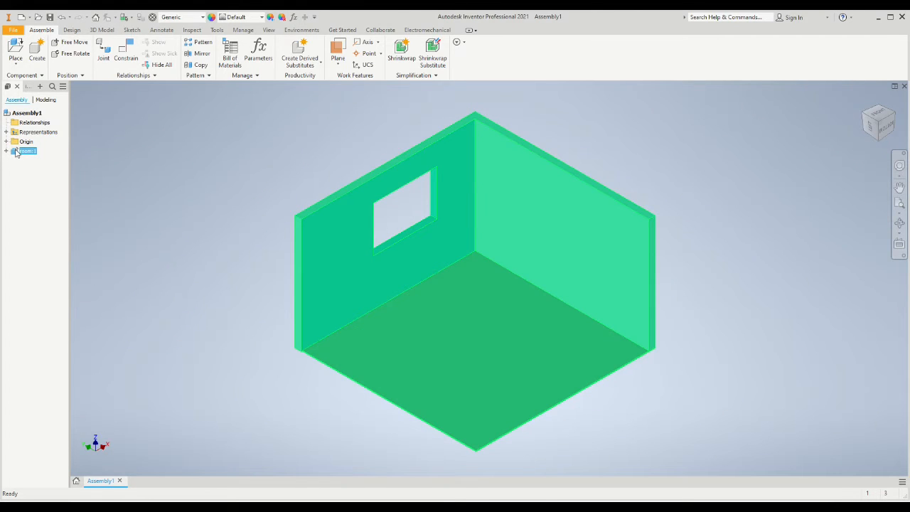
# Step: Place the 'bottom standard unit' cabinet from the kitchen library
pyautogui.click(12, 55)
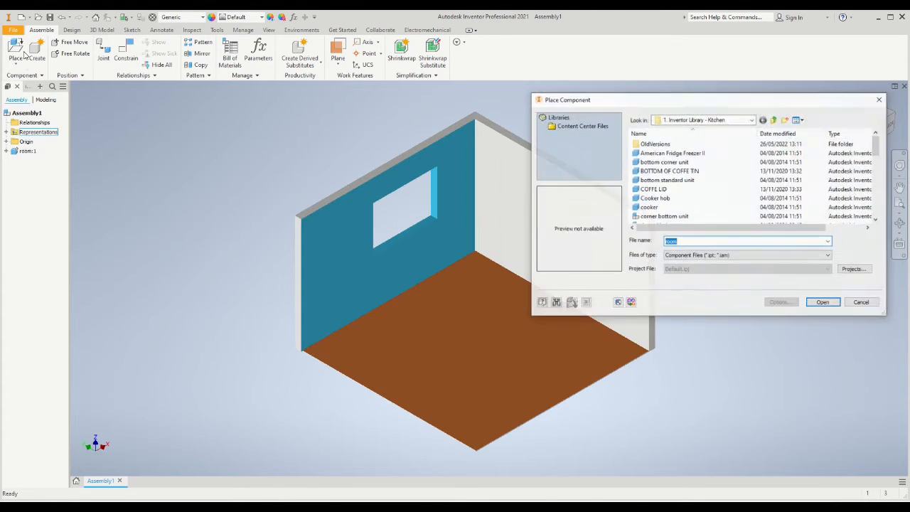
pyautogui.click(664, 179)
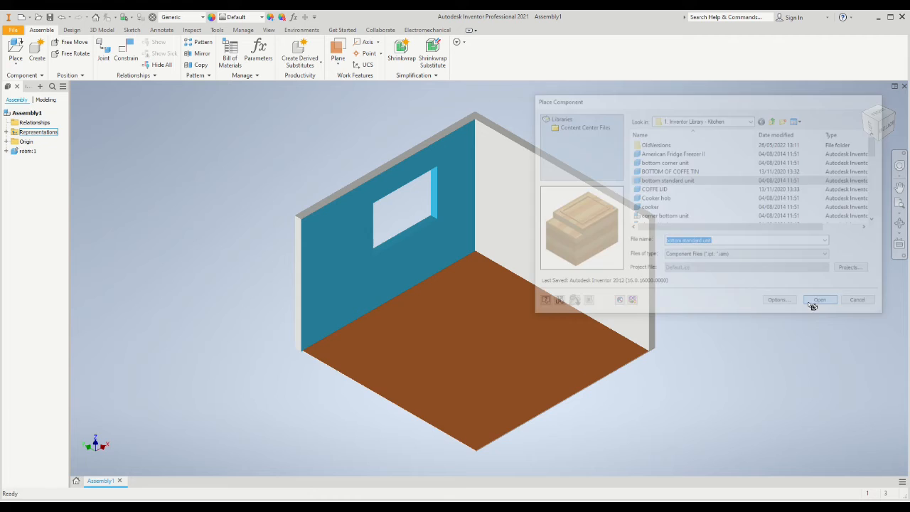
pyautogui.click(818, 299)
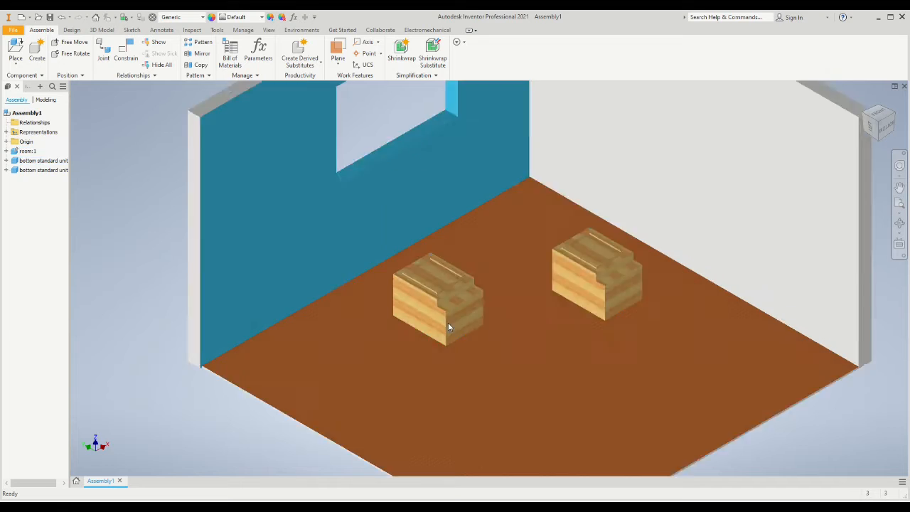
# Step: Mate a bottom cabinet face flush against the window wall face
pyautogui.click(125, 52)
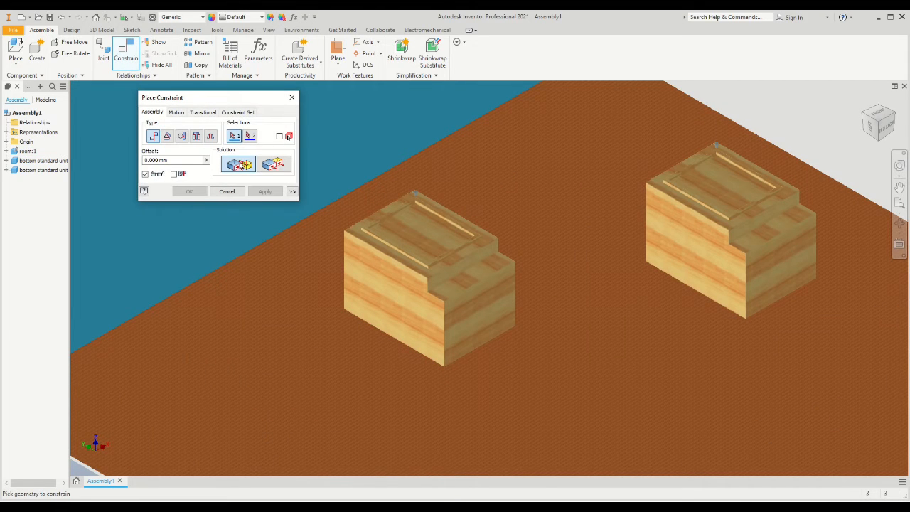
pyautogui.moveTo(237, 164)
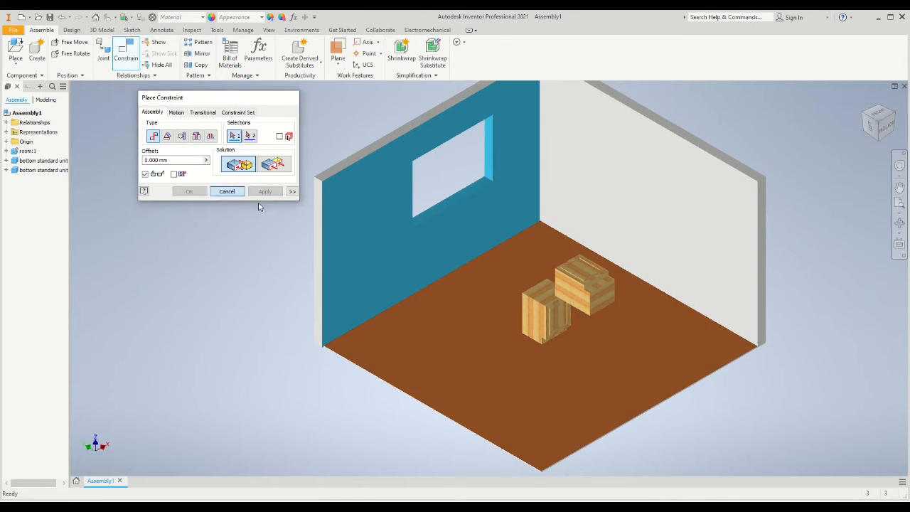
pyautogui.click(226, 191)
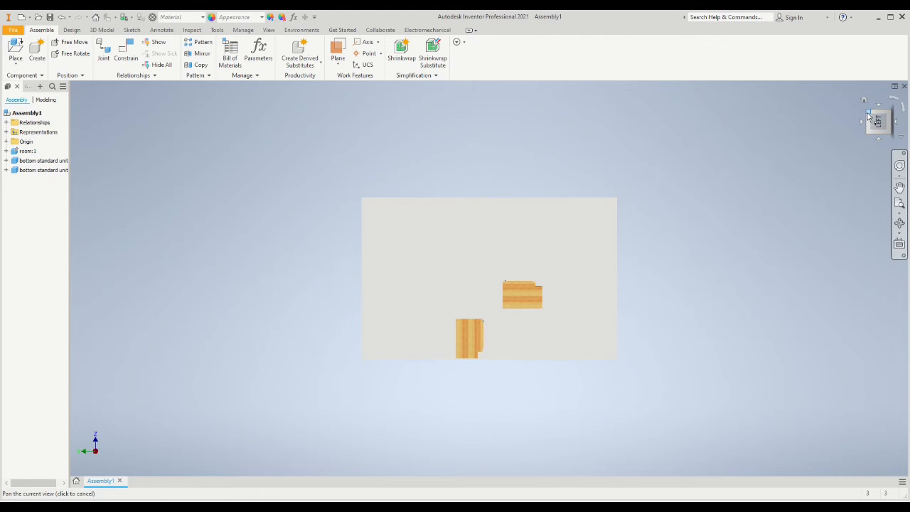
pyautogui.click(123, 54)
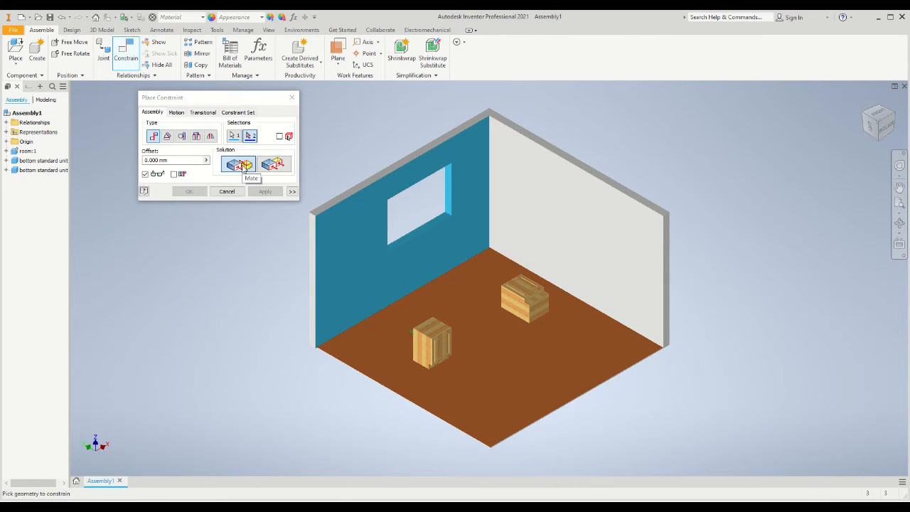
pyautogui.click(266, 191)
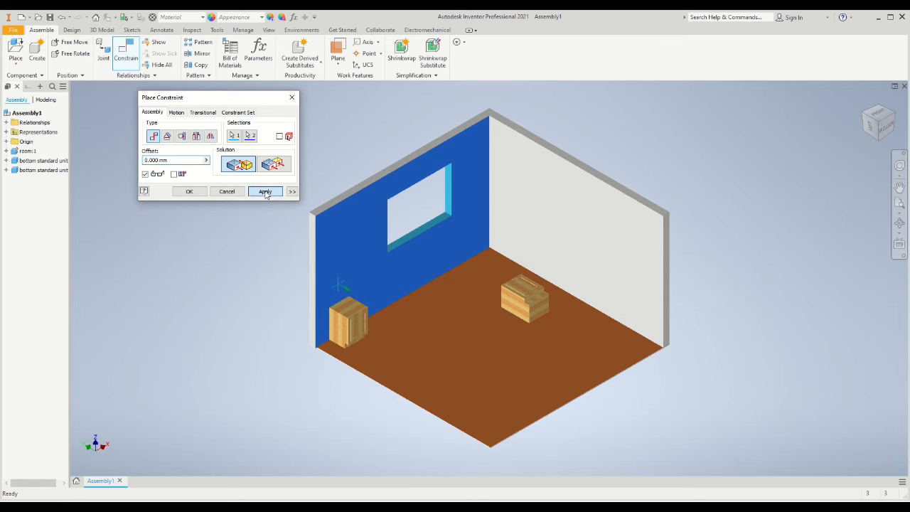
pyautogui.click(264, 191)
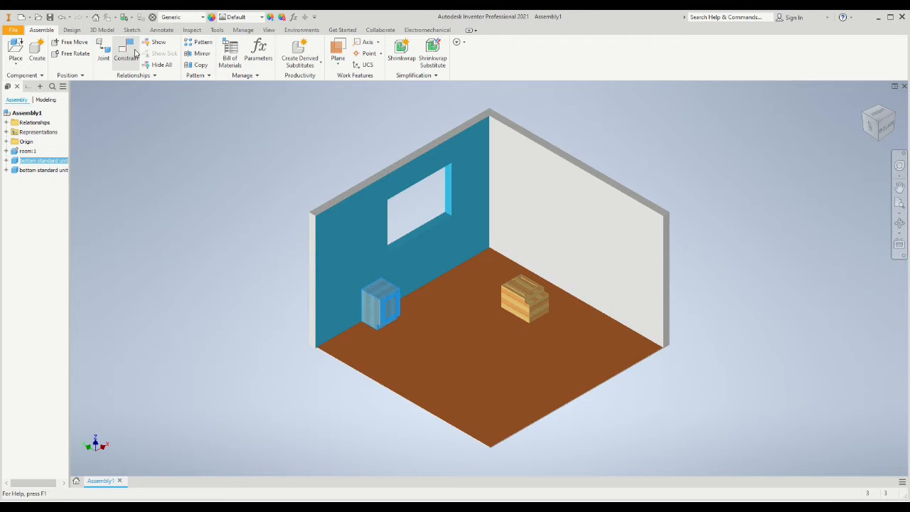
# Step: Constrain the first cabinet's side face to the side wall, entering offsets 20 and 500
pyautogui.click(124, 51)
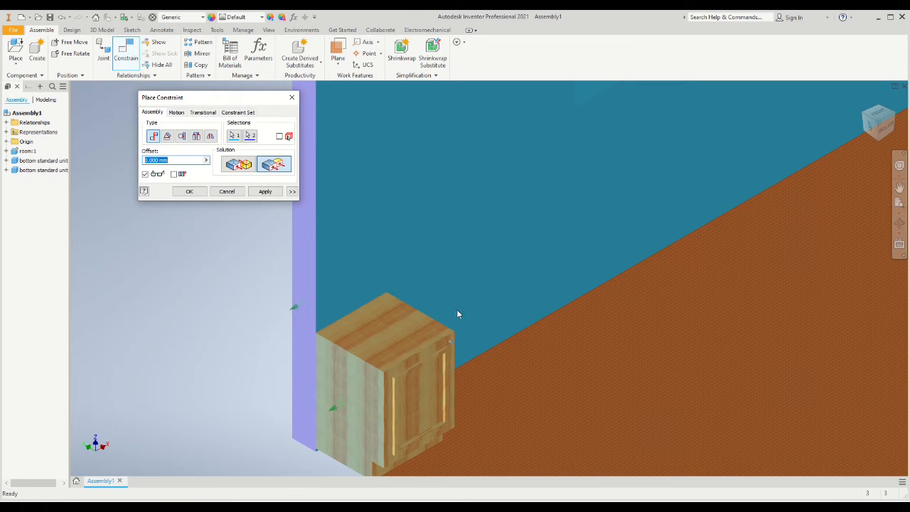
pyautogui.write('20')
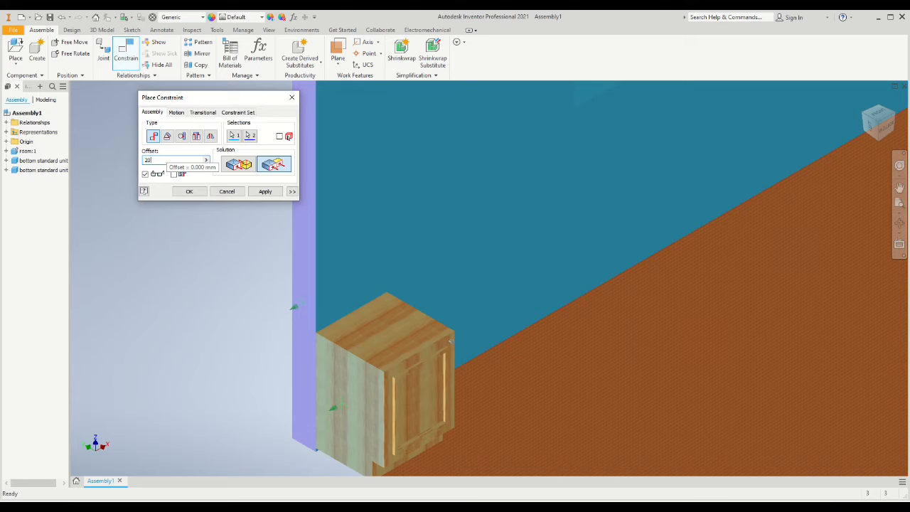
pyautogui.write('500')
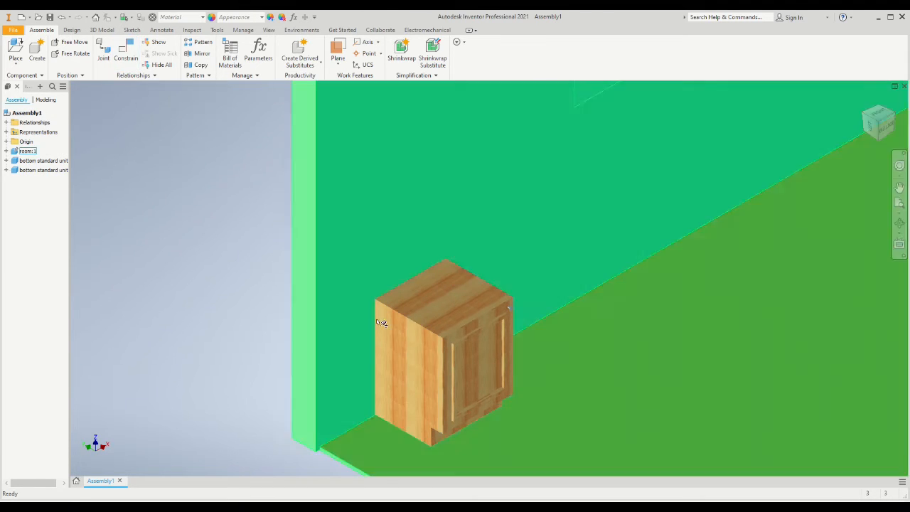
pyautogui.click(44, 160)
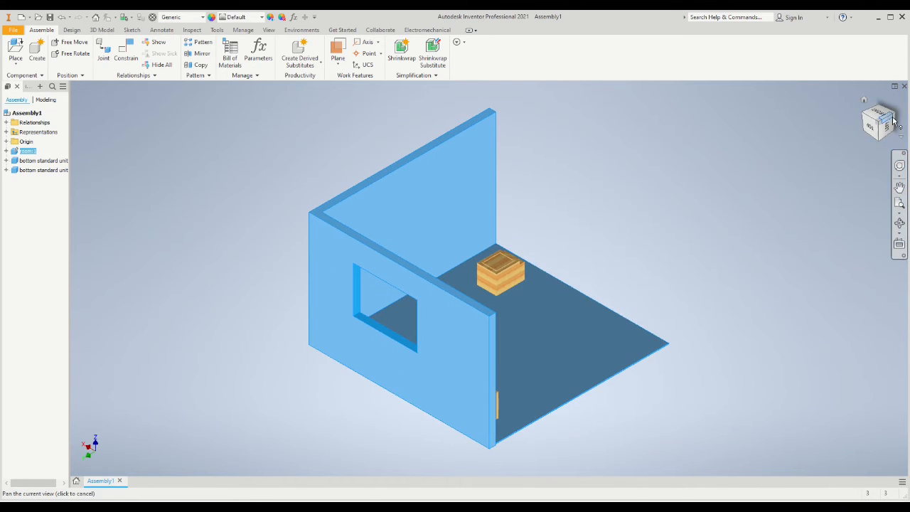
pyautogui.click(123, 53)
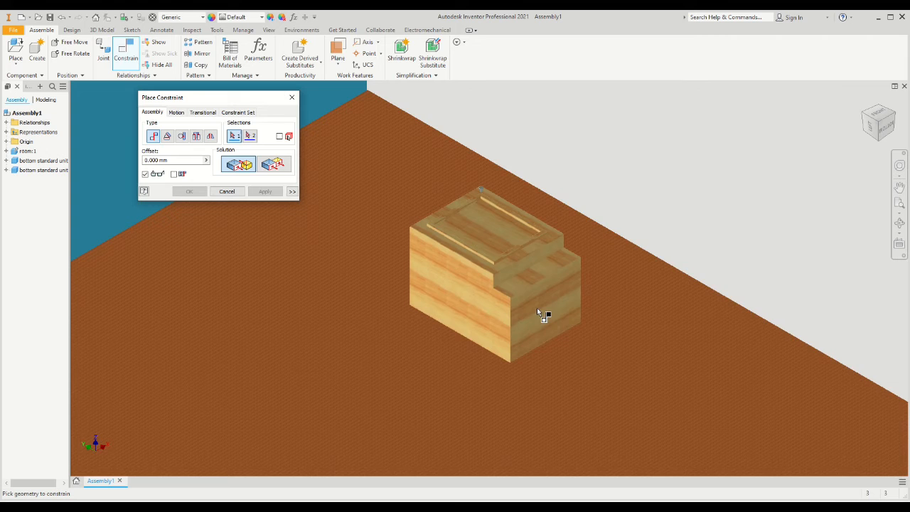
# Step: Mate the second cabinet to the floor and wall, then free-move it beside the first
pyautogui.click(265, 192)
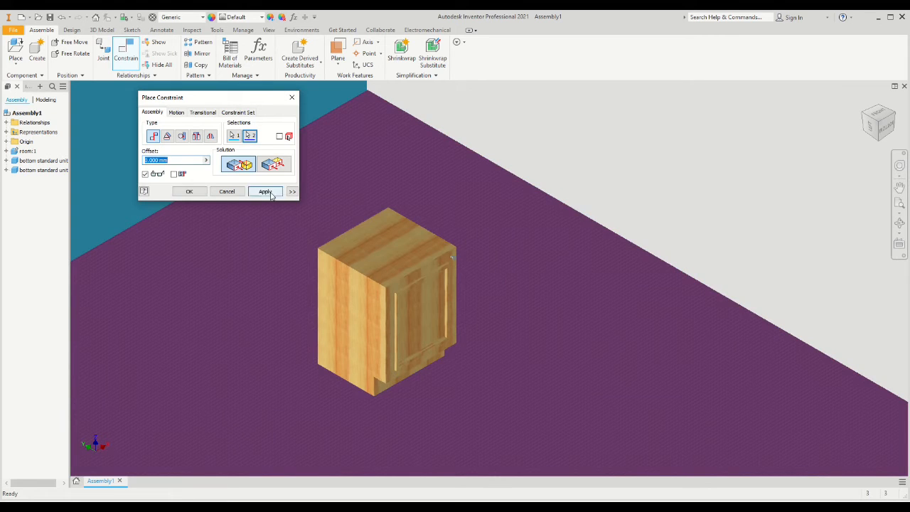
pyautogui.click(265, 191)
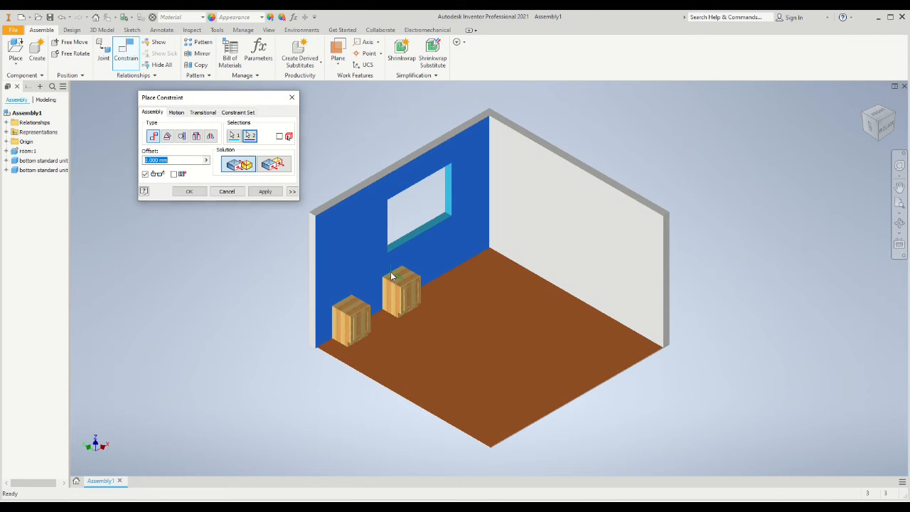
pyautogui.click(227, 191)
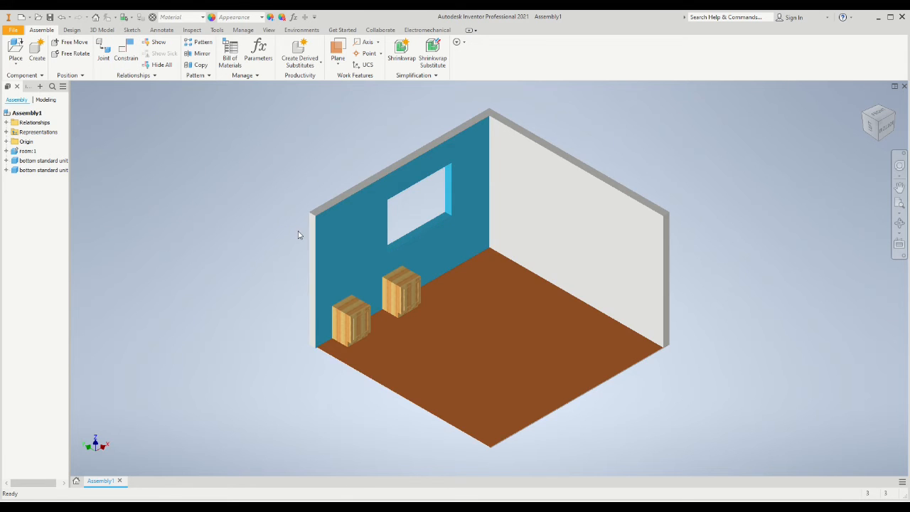
pyautogui.click(125, 56)
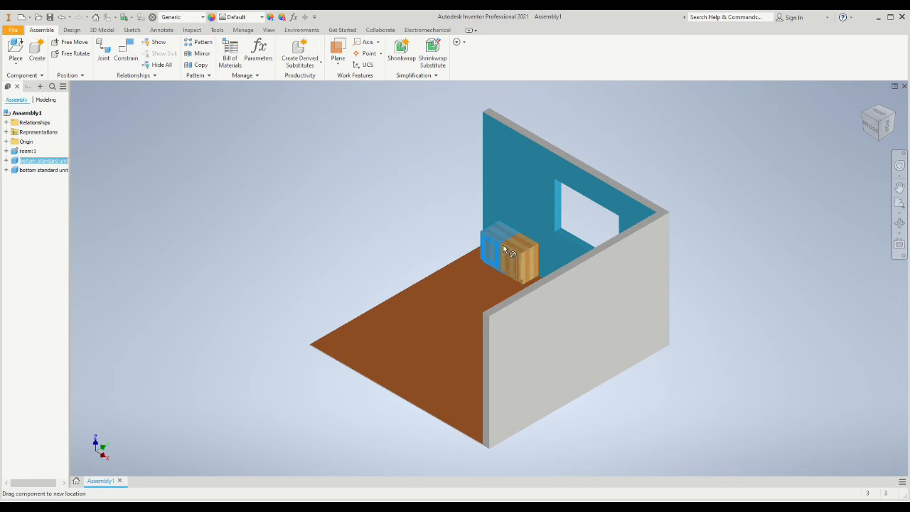
pyautogui.click(15, 50)
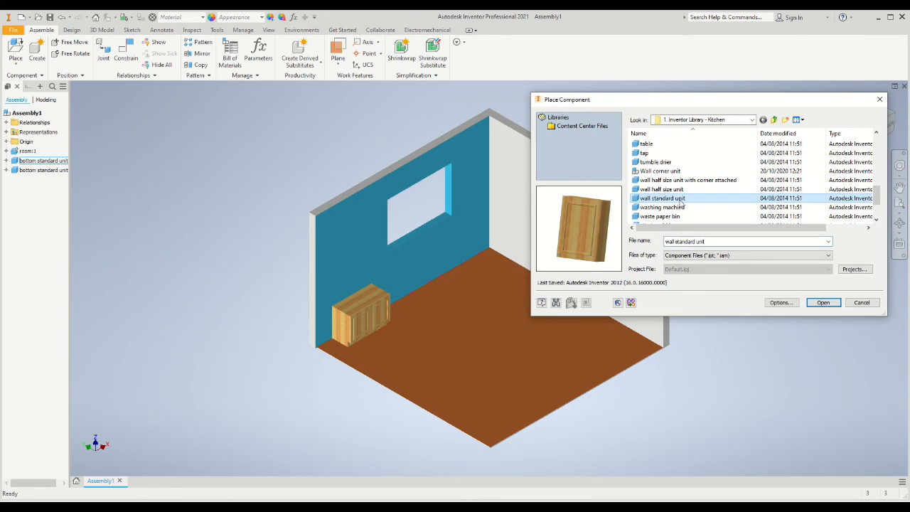
# Step: Insert the wall standard unit and begin mating it to the floor cabinet tops
pyautogui.click(825, 302)
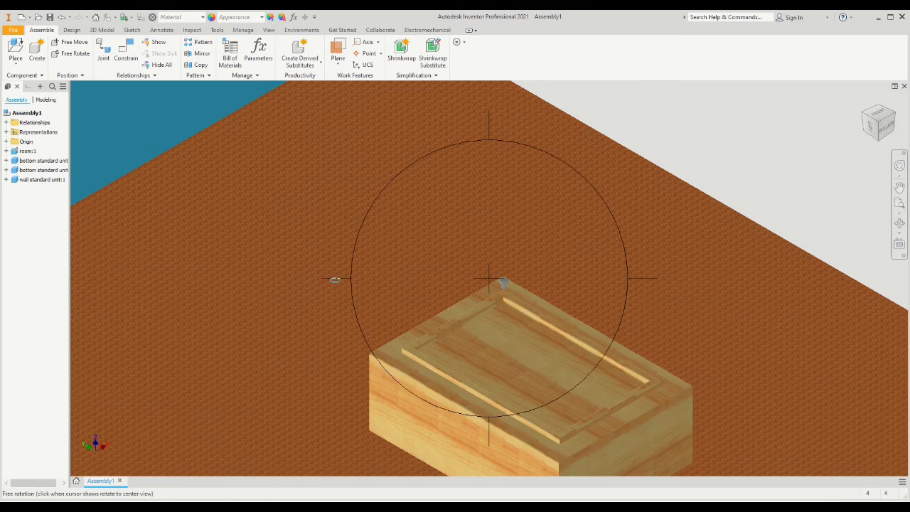
pyautogui.click(126, 54)
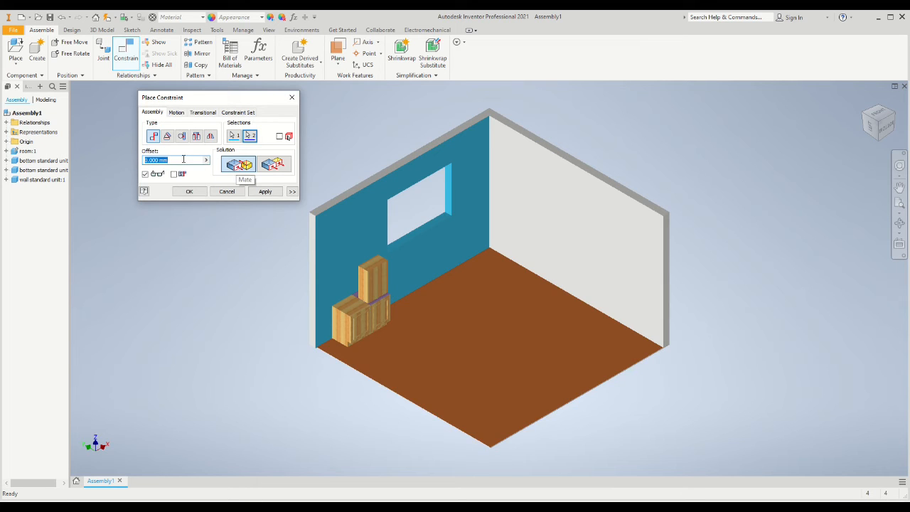
# Step: Offset the wall cabinet 800 mm above the floor units and mate its back face to the wall
pyautogui.write('800')
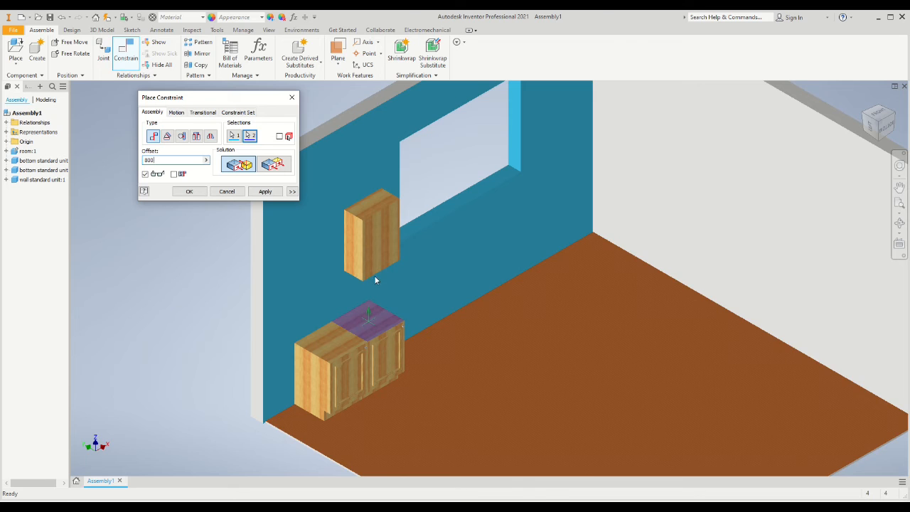
pyautogui.click(376, 245)
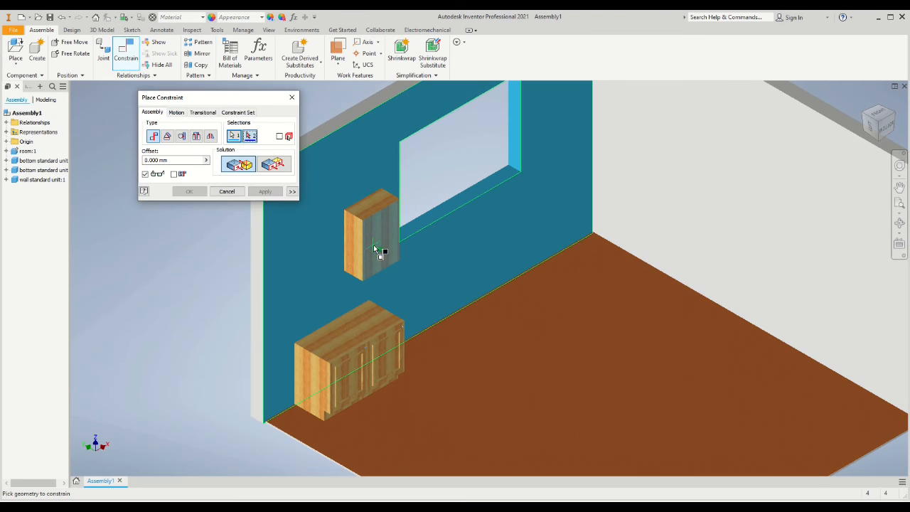
pyautogui.click(377, 249)
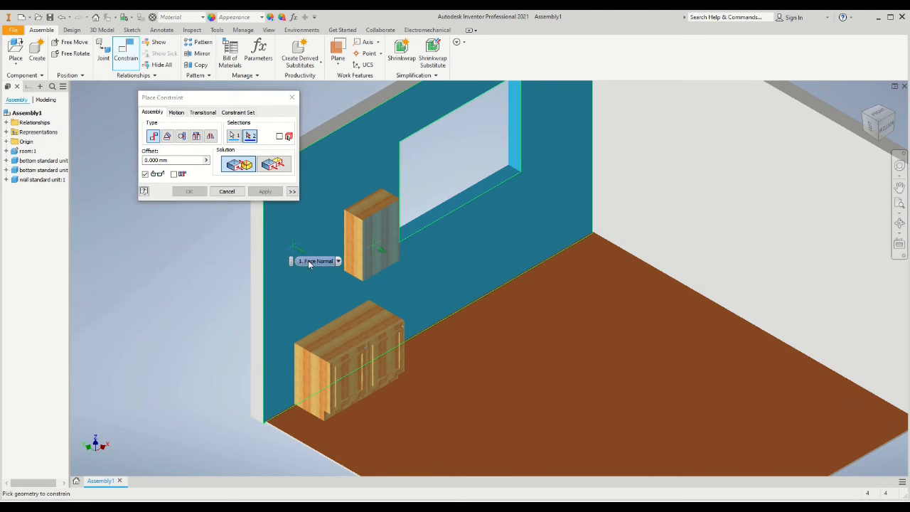
pyautogui.click(264, 191)
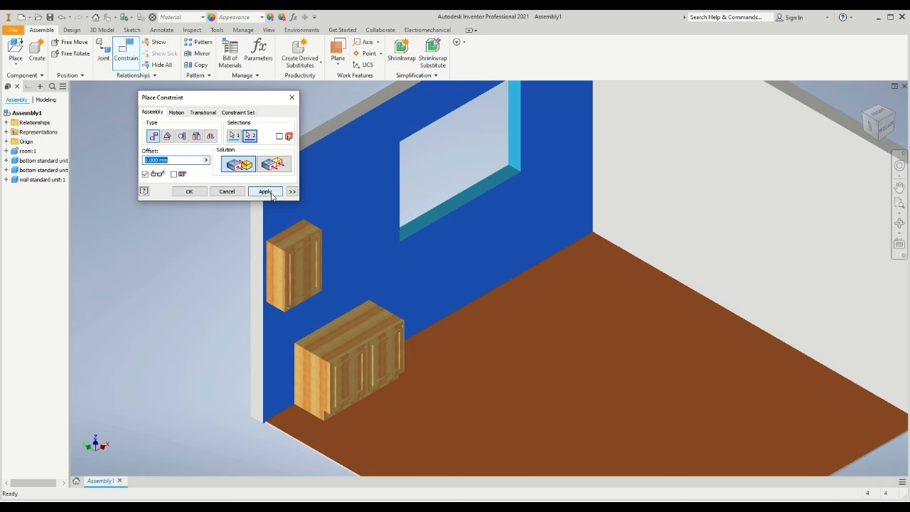
pyautogui.click(264, 191)
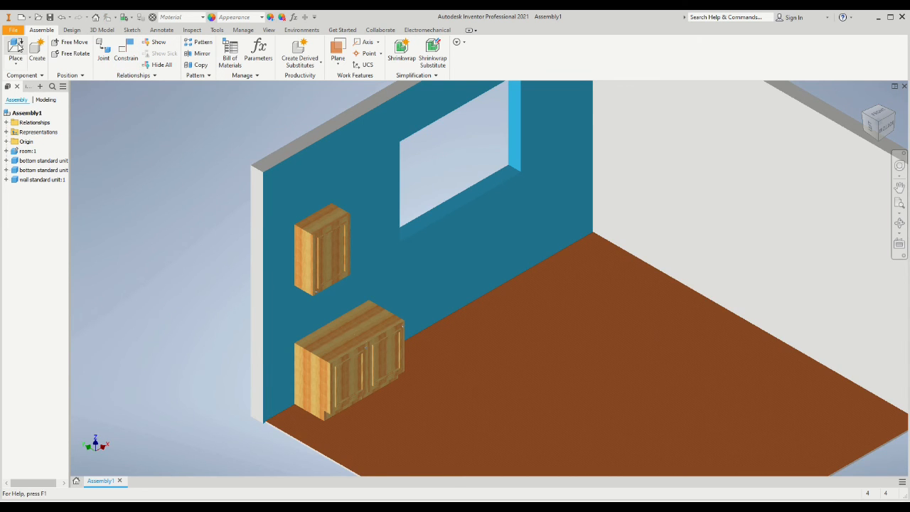
pyautogui.click(14, 51)
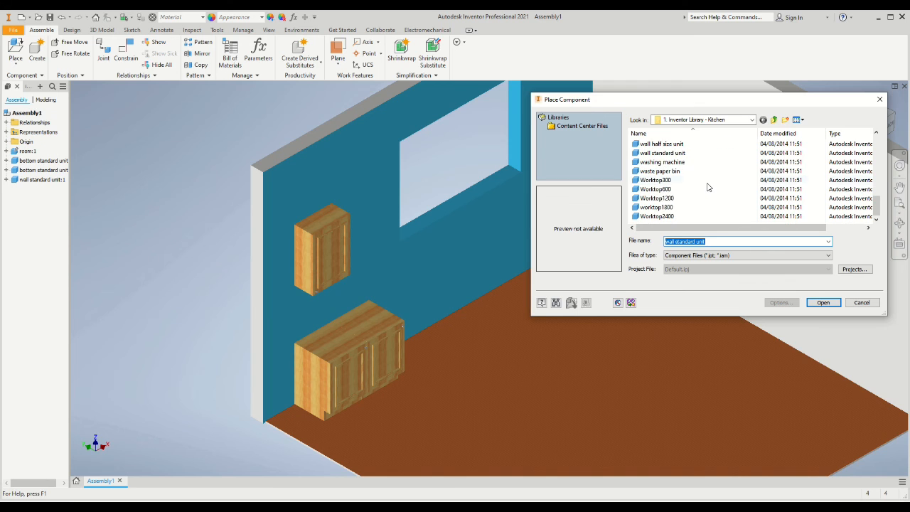
# Step: Place Worktop1200 and mate its face onto the floor cabinet tops
pyautogui.click(824, 302)
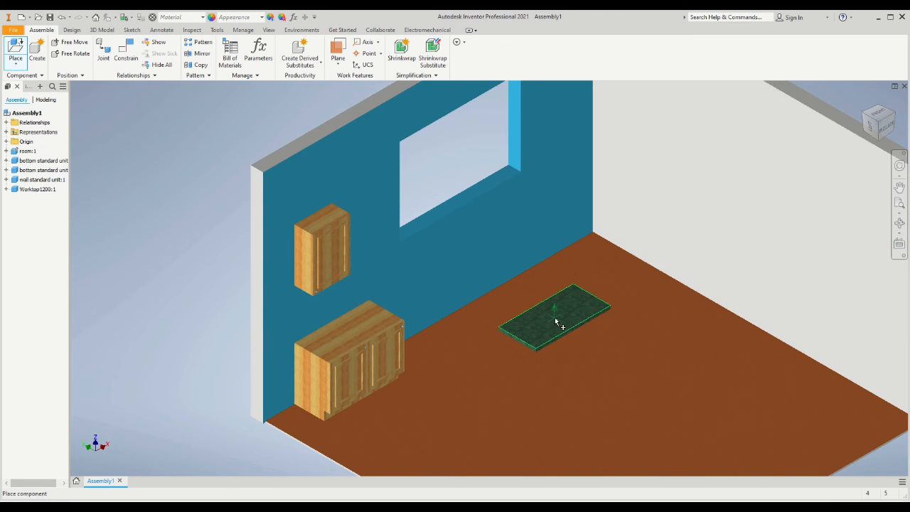
pyautogui.click(126, 56)
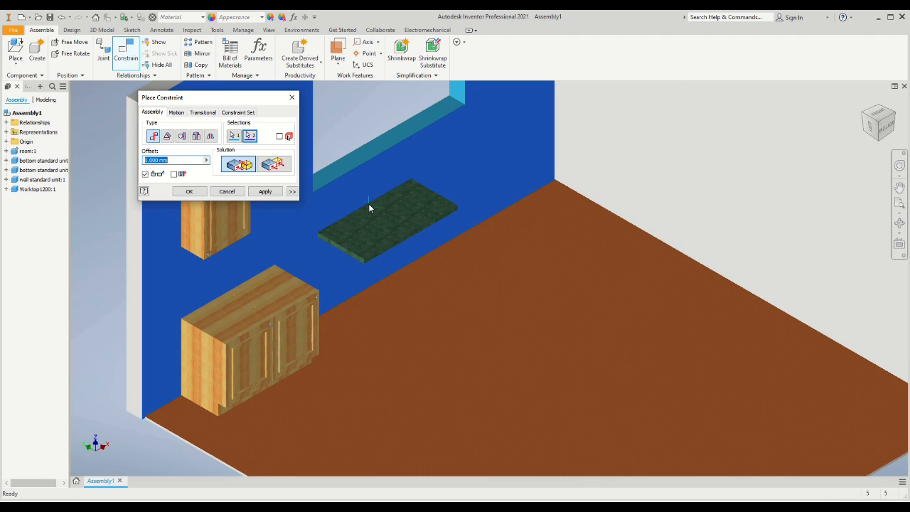
pyautogui.click(376, 224)
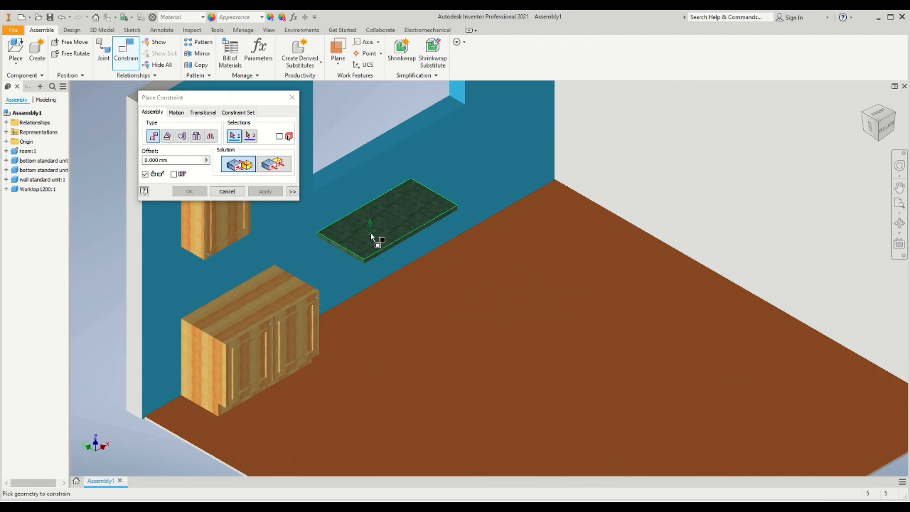
pyautogui.click(265, 190)
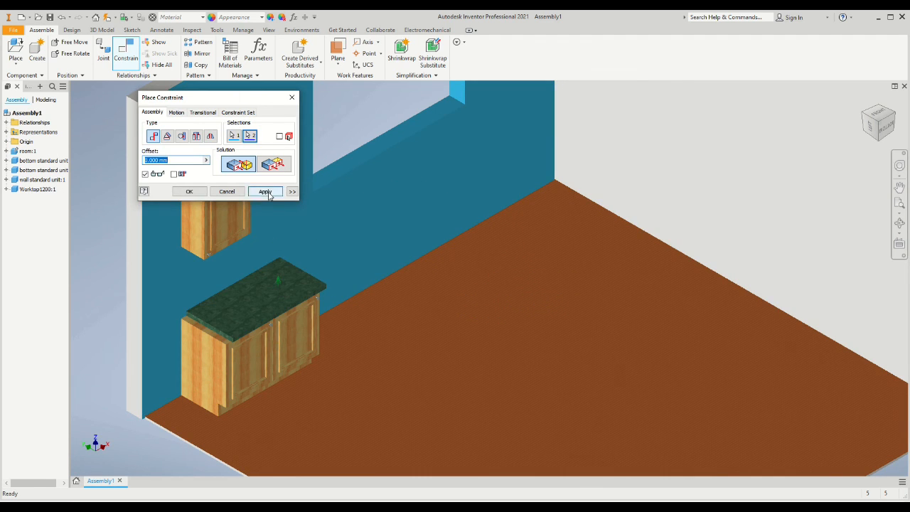
pyautogui.click(265, 190)
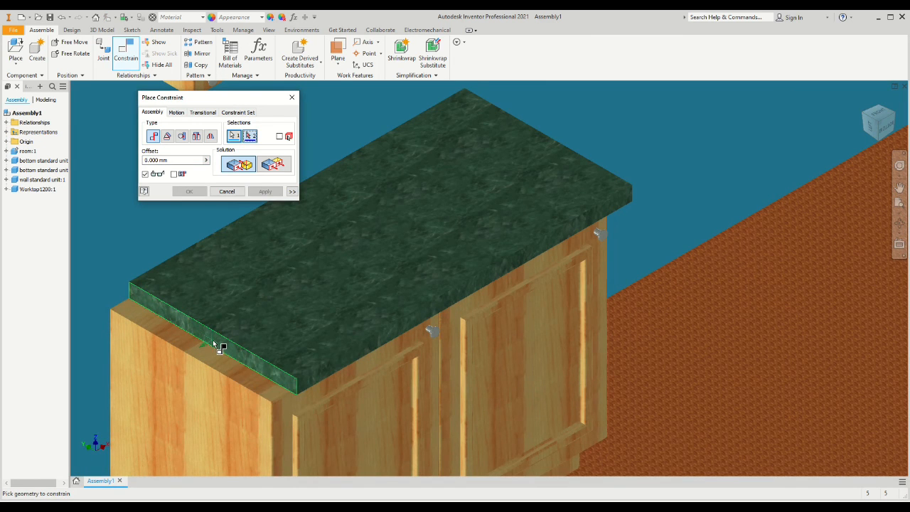